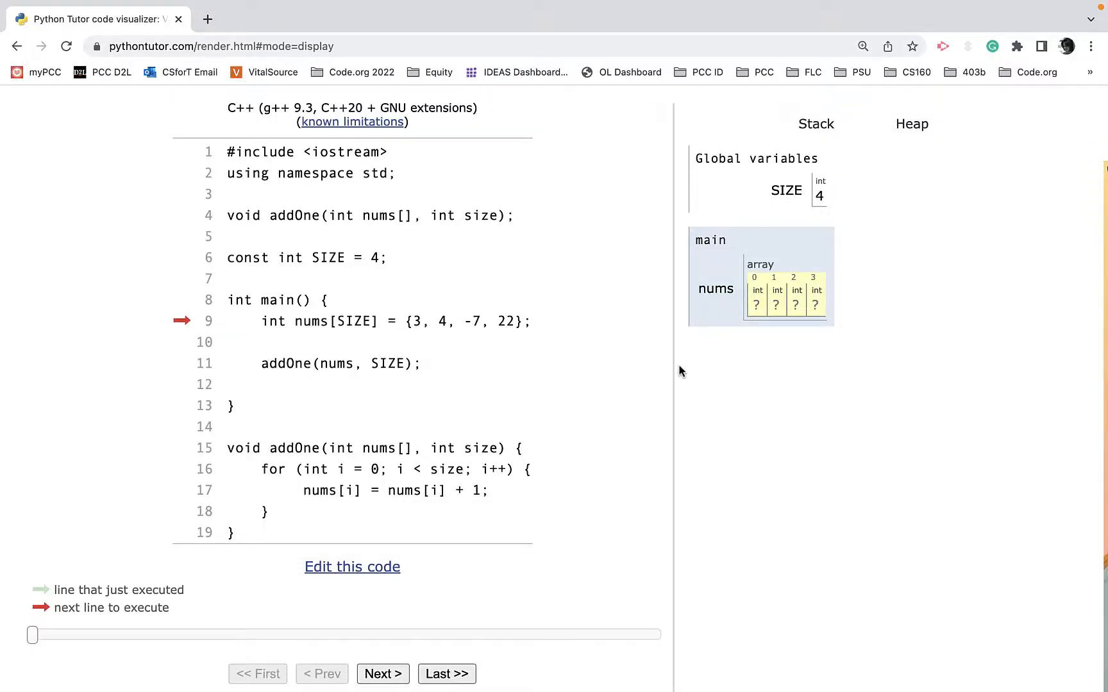
pyautogui.moveTo(312, 377)
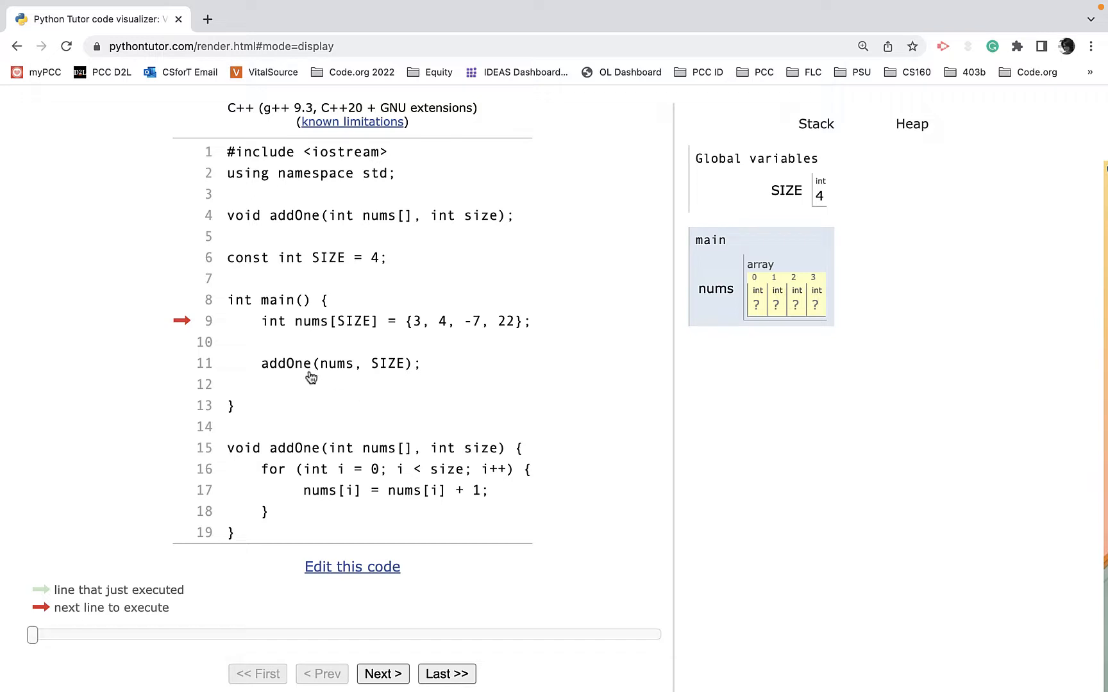
pyautogui.moveTo(341, 470)
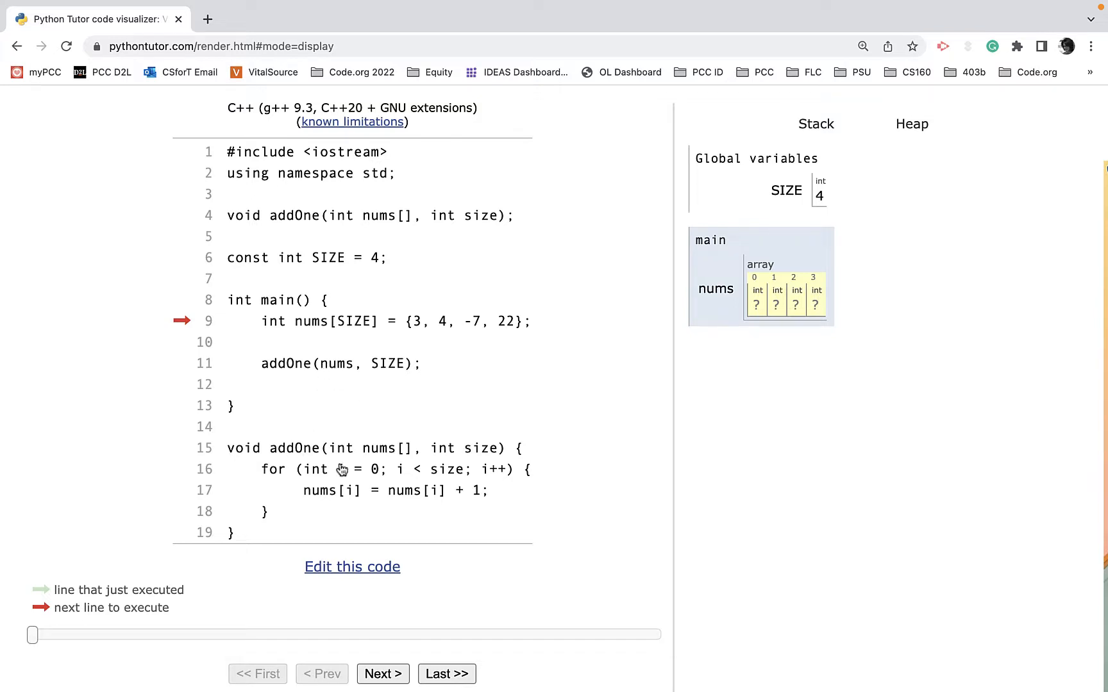
pyautogui.moveTo(410, 480)
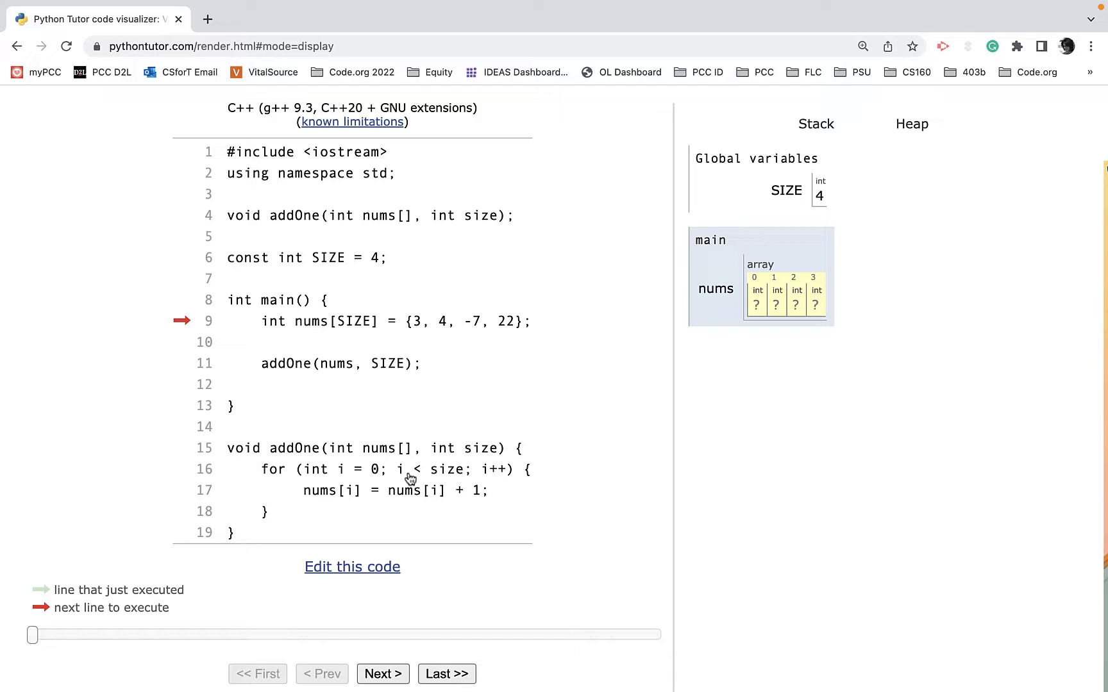
pyautogui.moveTo(366, 345)
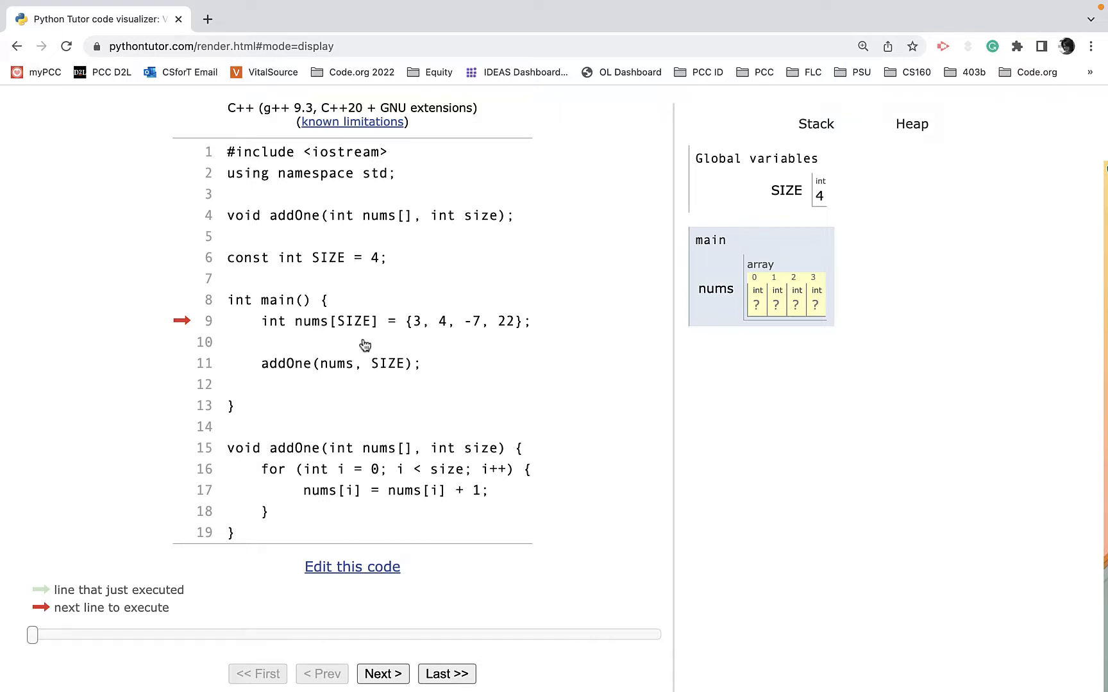
pyautogui.moveTo(354, 330)
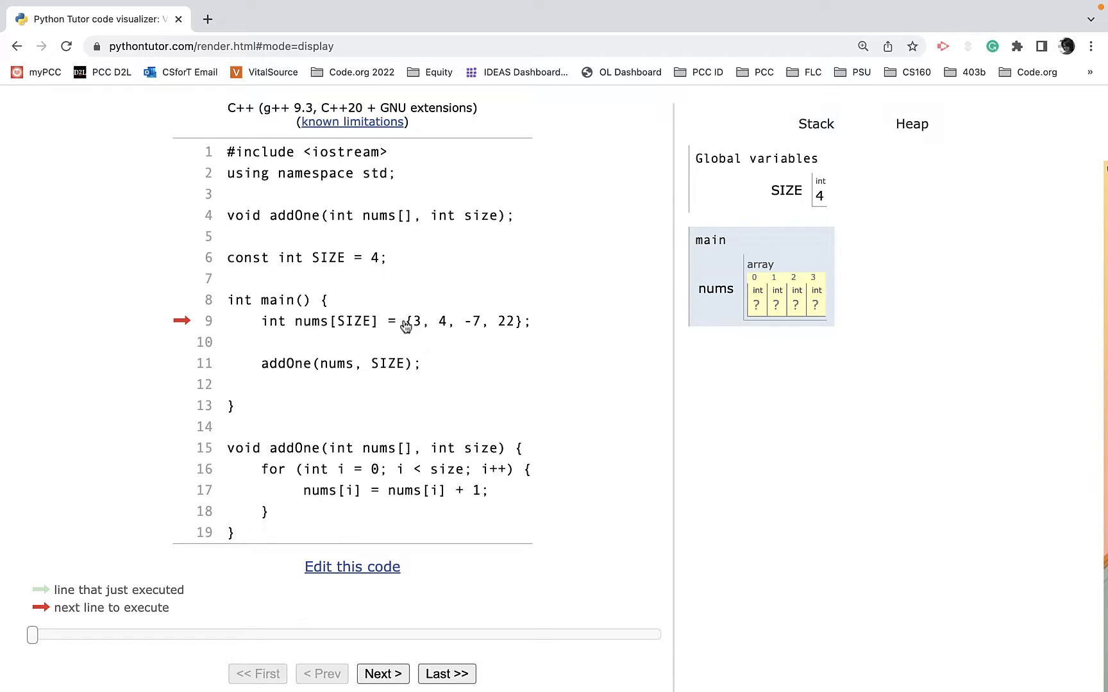
# Step past line 9 so nums holds 3, 4, -7, 22 and the addOne call is next
pyautogui.click(382, 673)
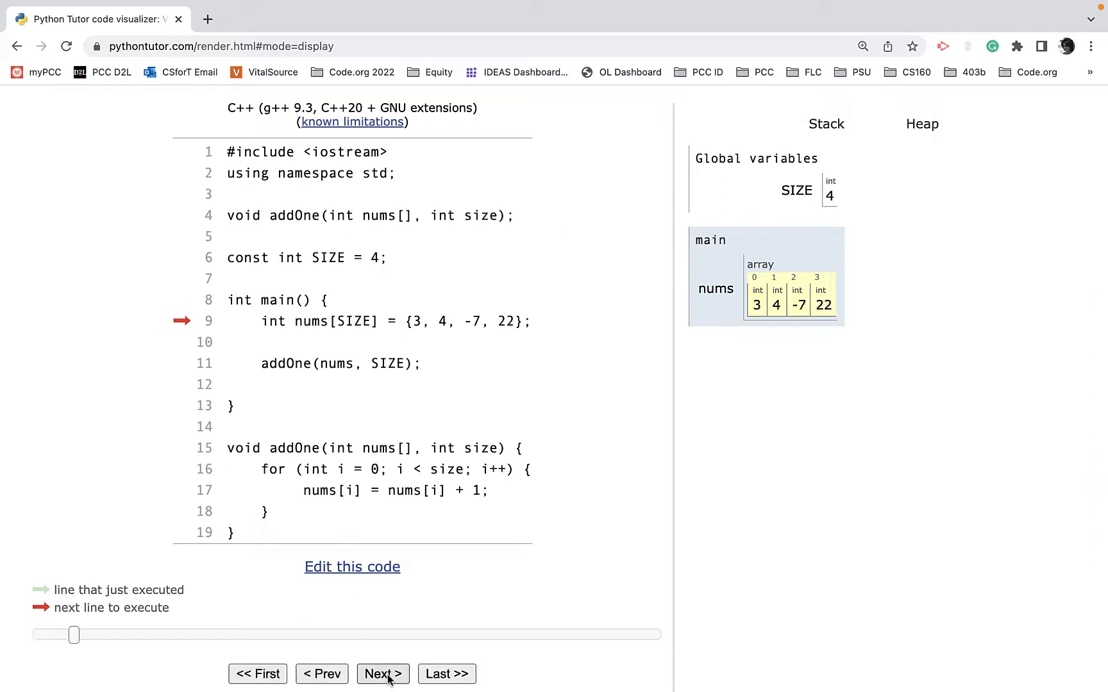
pyautogui.click(382, 673)
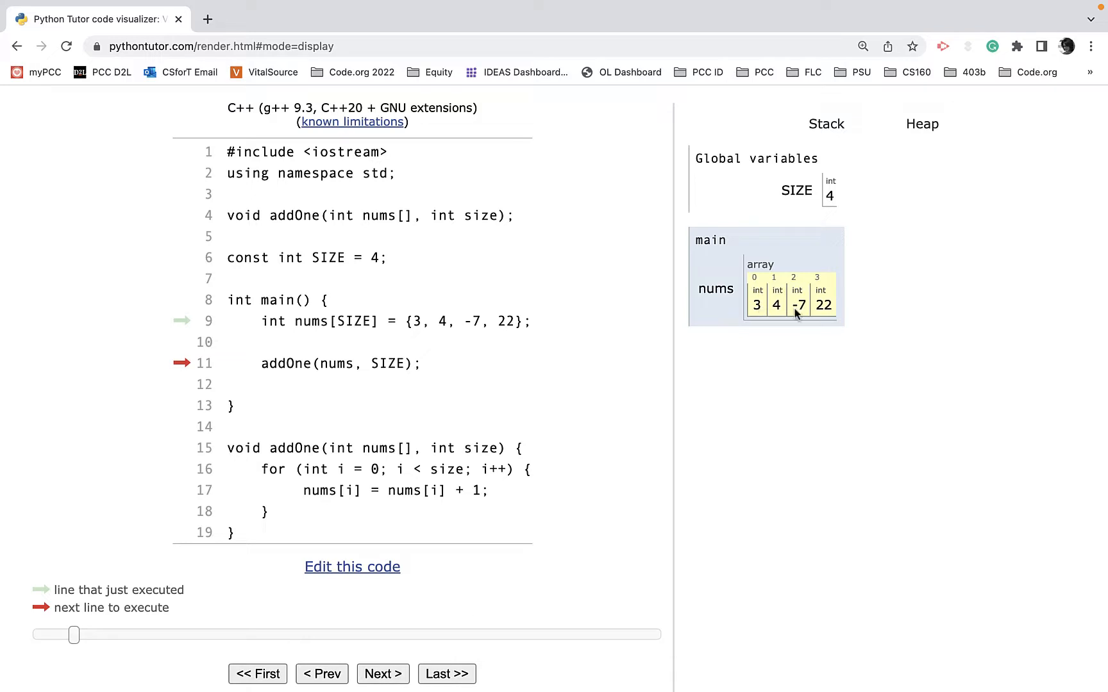
pyautogui.moveTo(510, 324)
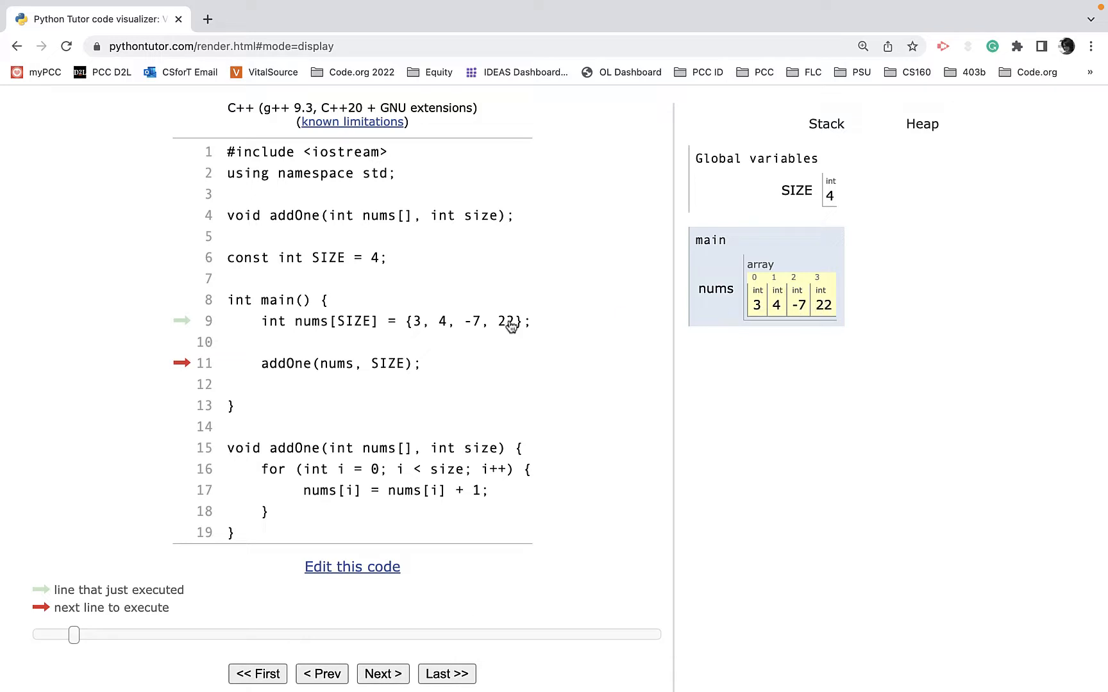
pyautogui.moveTo(352, 371)
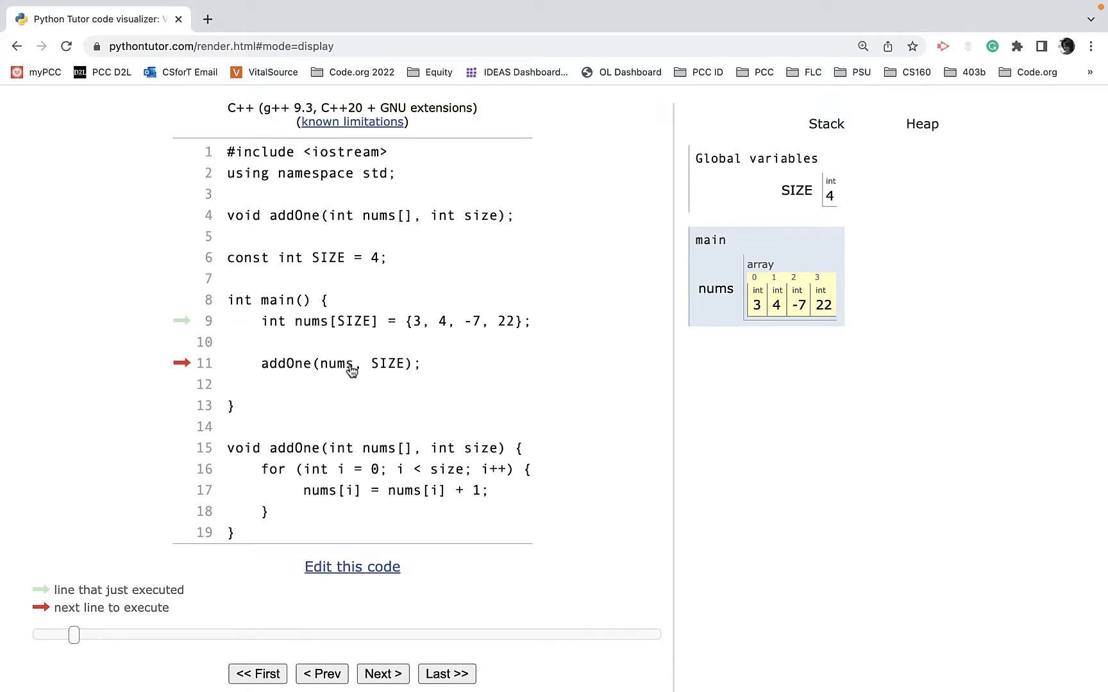
pyautogui.moveTo(382, 656)
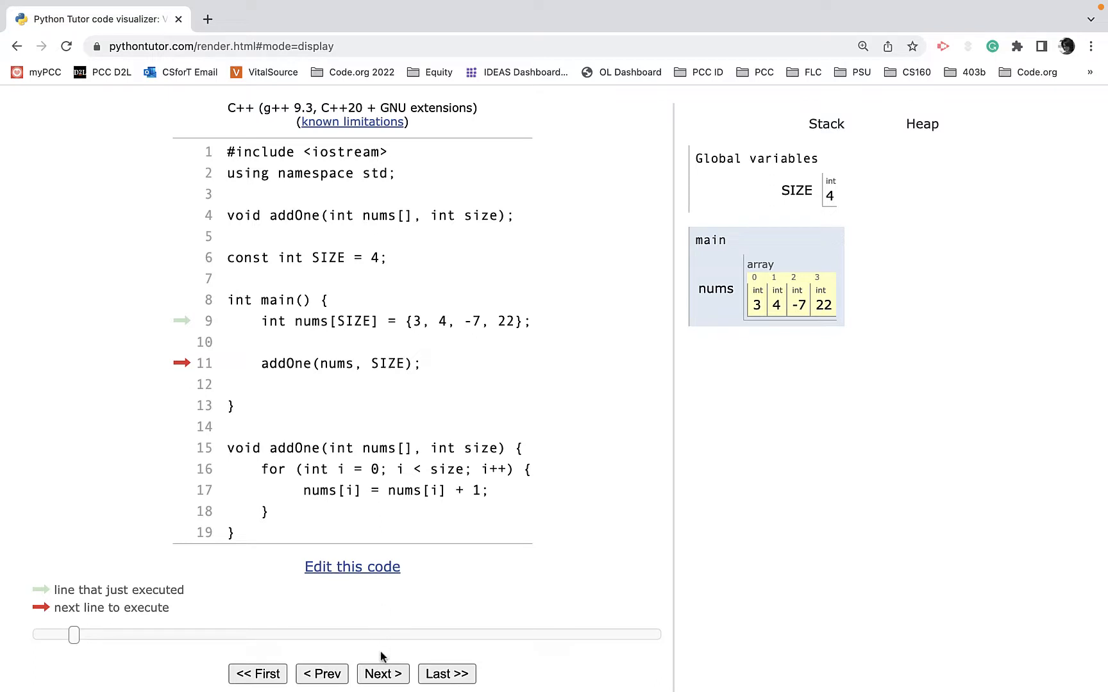
# Step into addOne, whose frame shows nums pointing to main's array and size 4
pyautogui.click(382, 674)
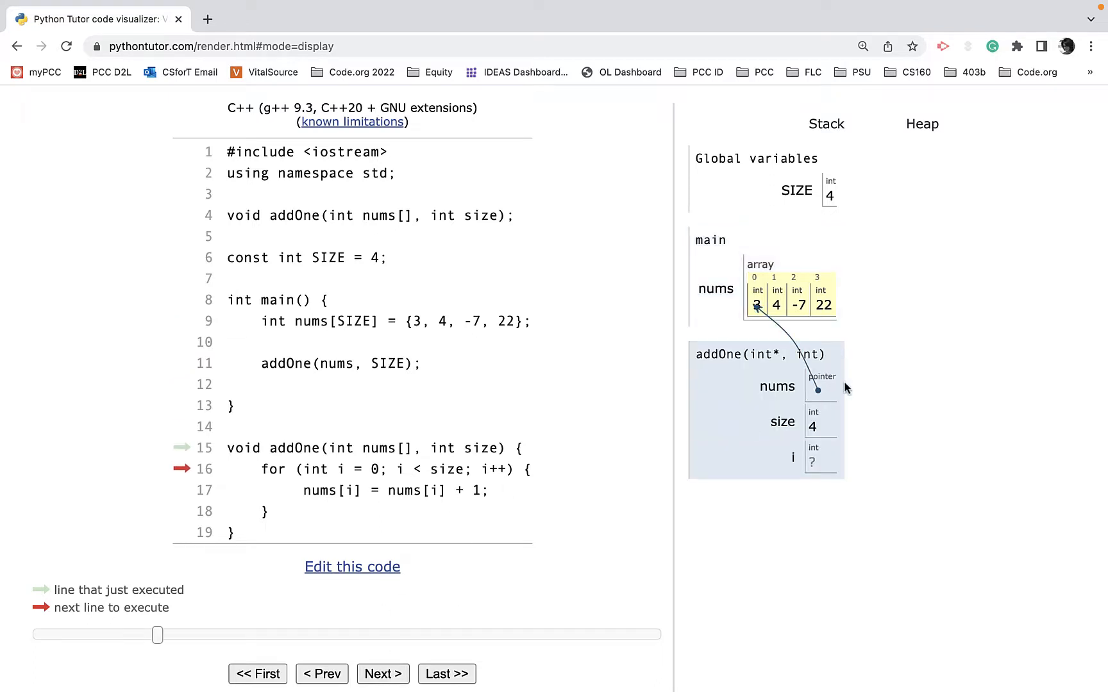
pyautogui.moveTo(732, 433)
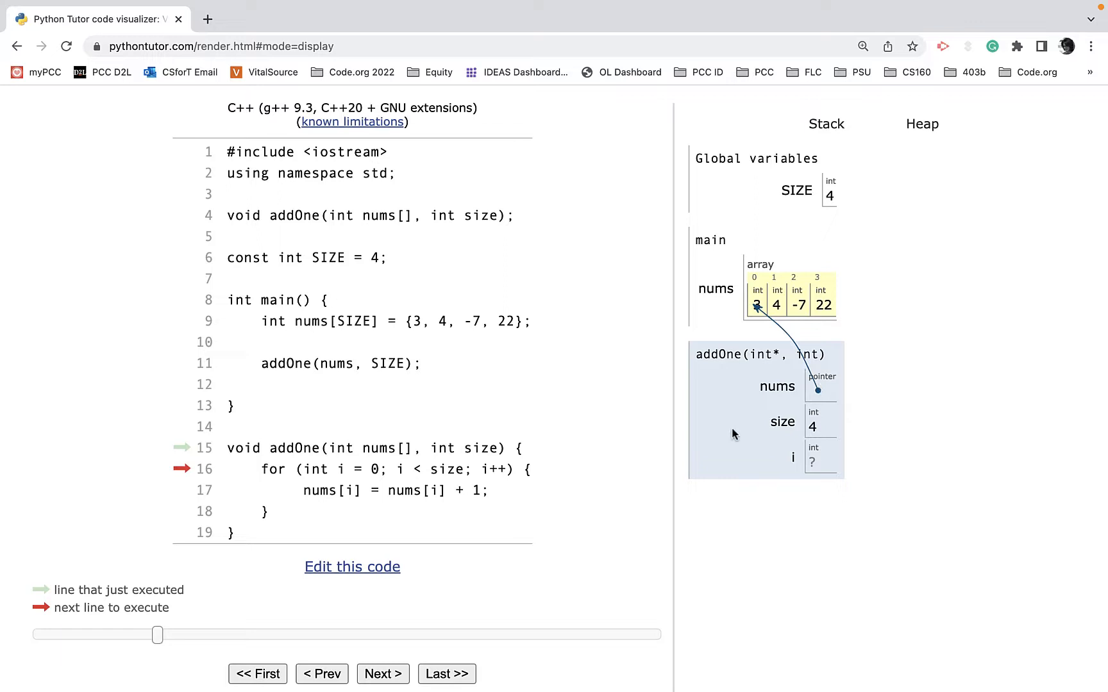
pyautogui.moveTo(359, 449)
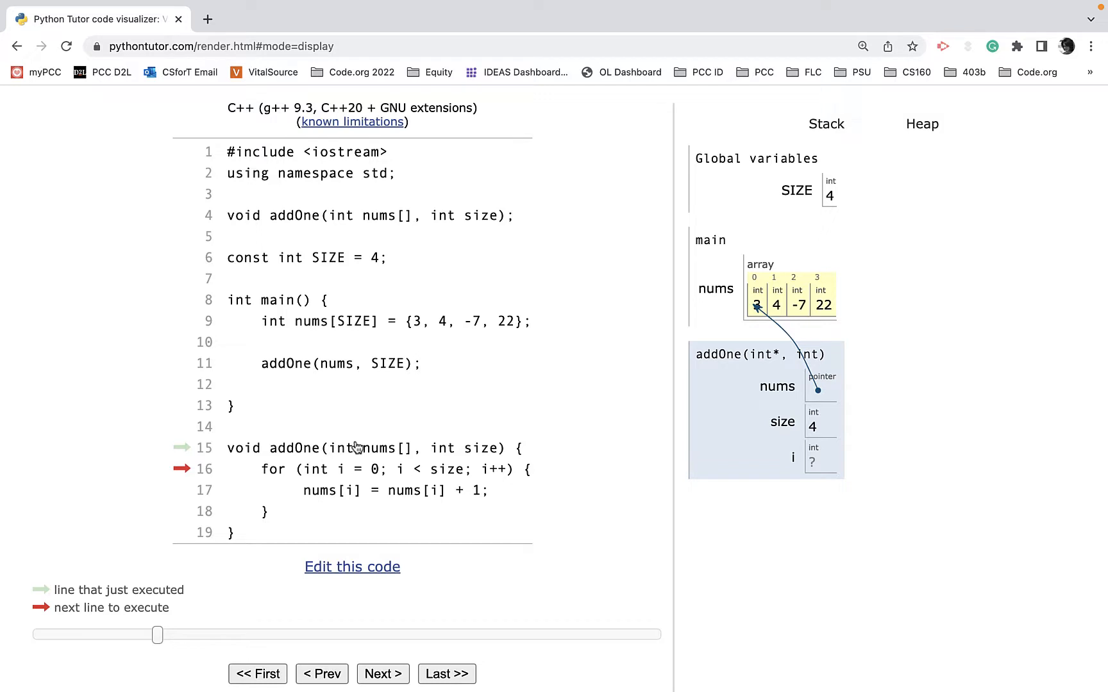
pyautogui.moveTo(541, 462)
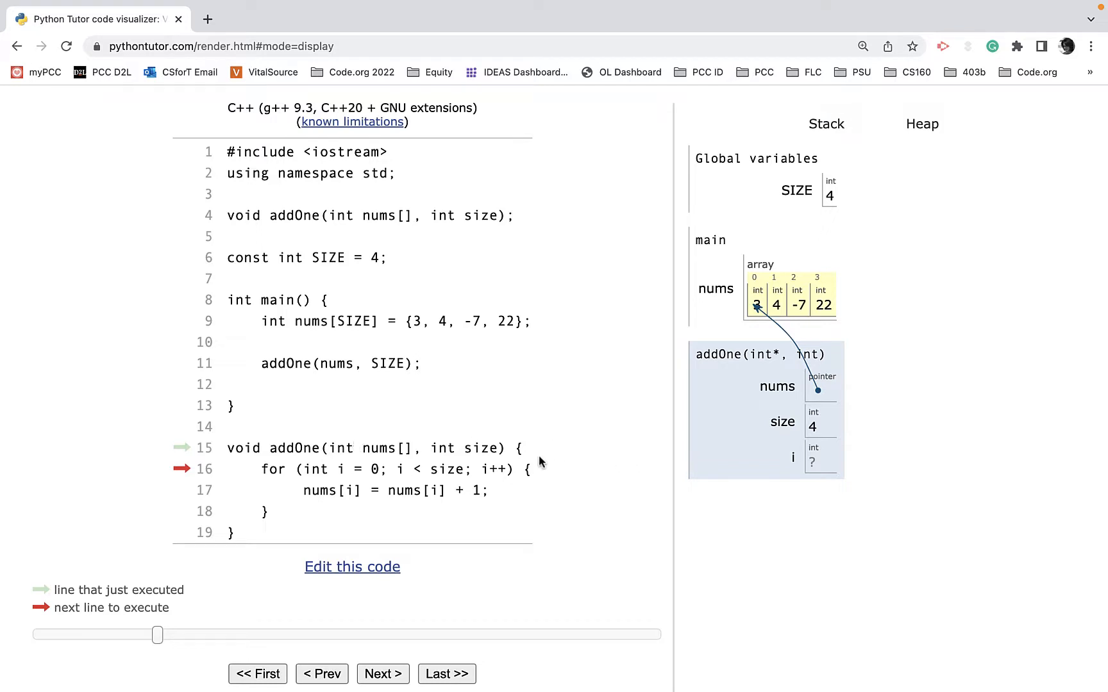
pyautogui.moveTo(590, 459)
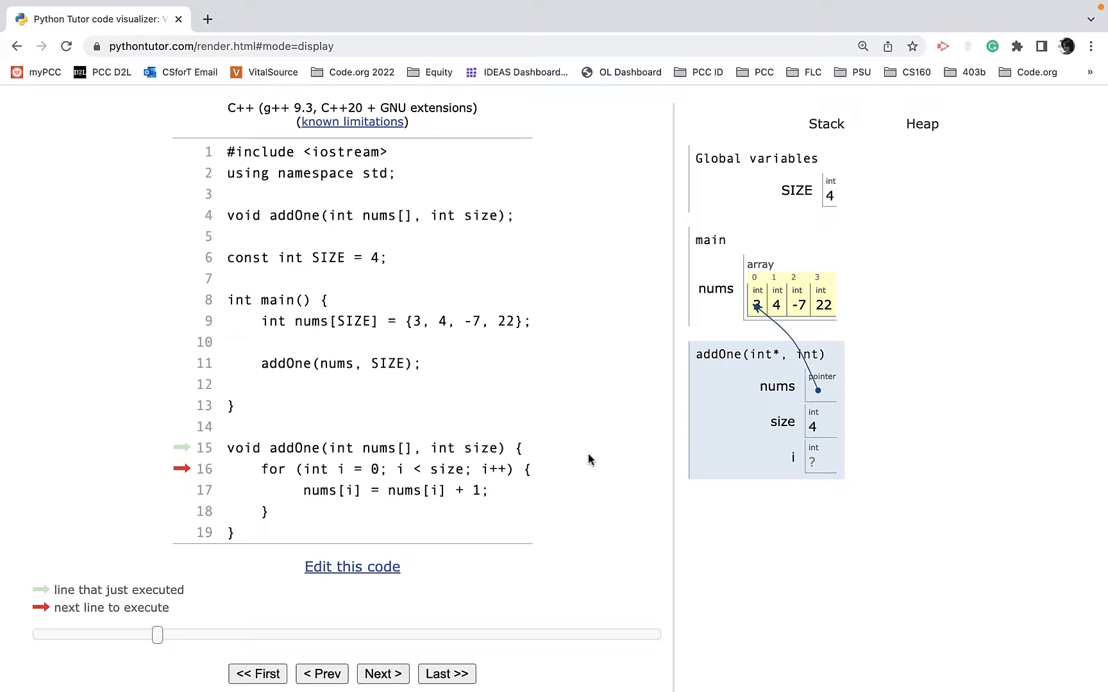
pyautogui.moveTo(796, 363)
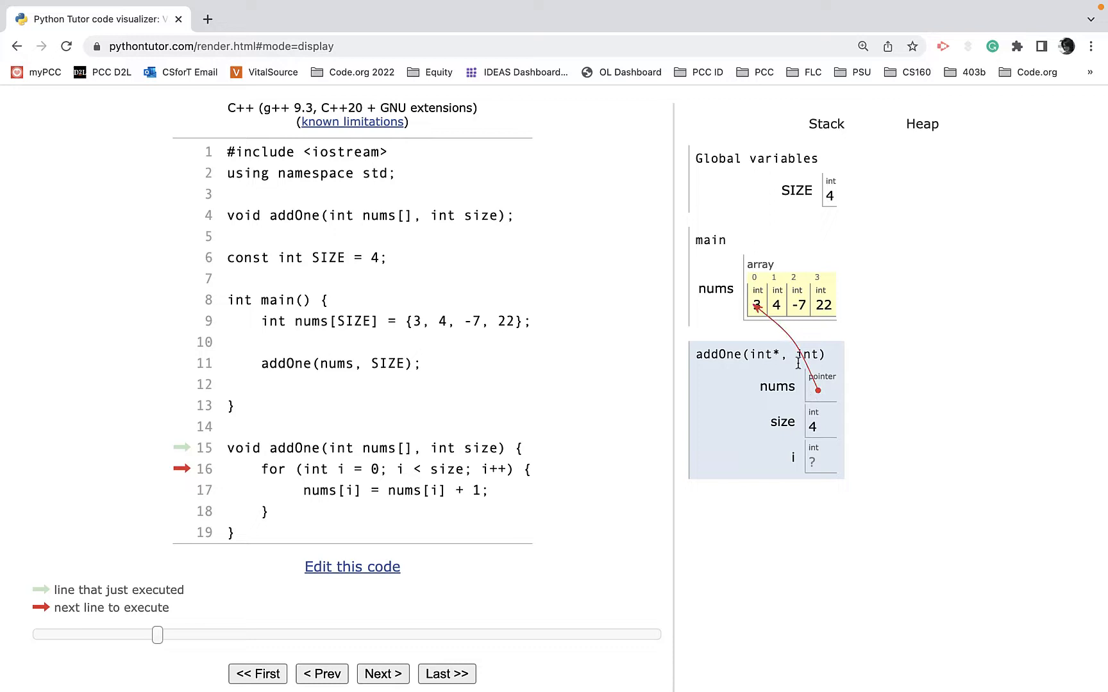
pyautogui.moveTo(772, 337)
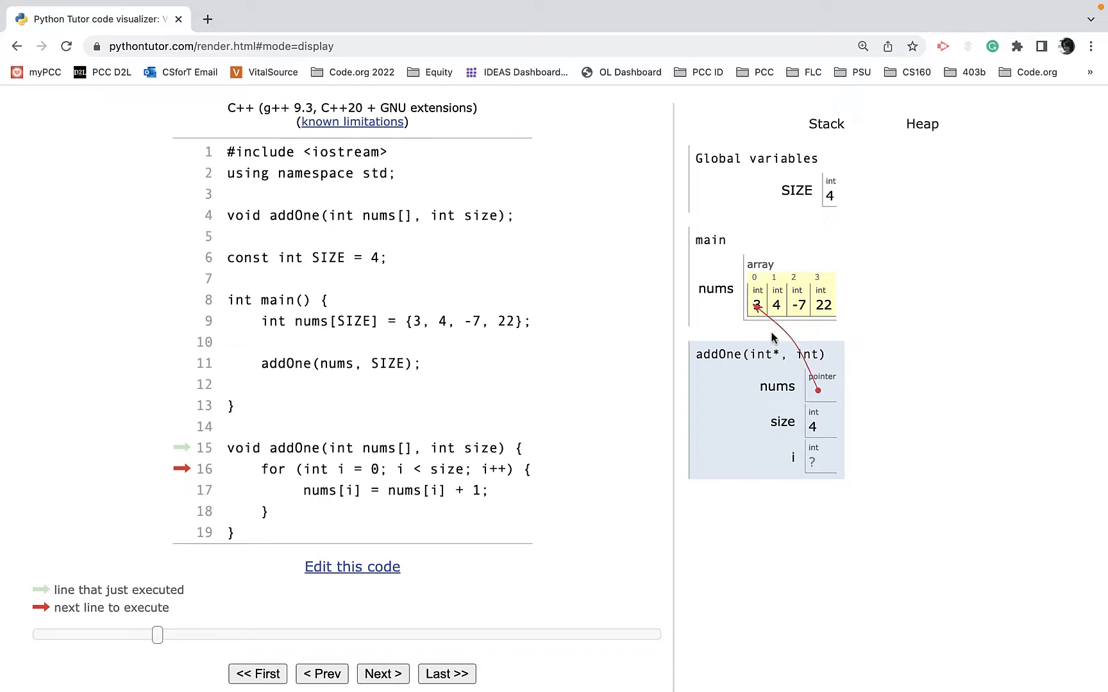
pyautogui.moveTo(780, 344)
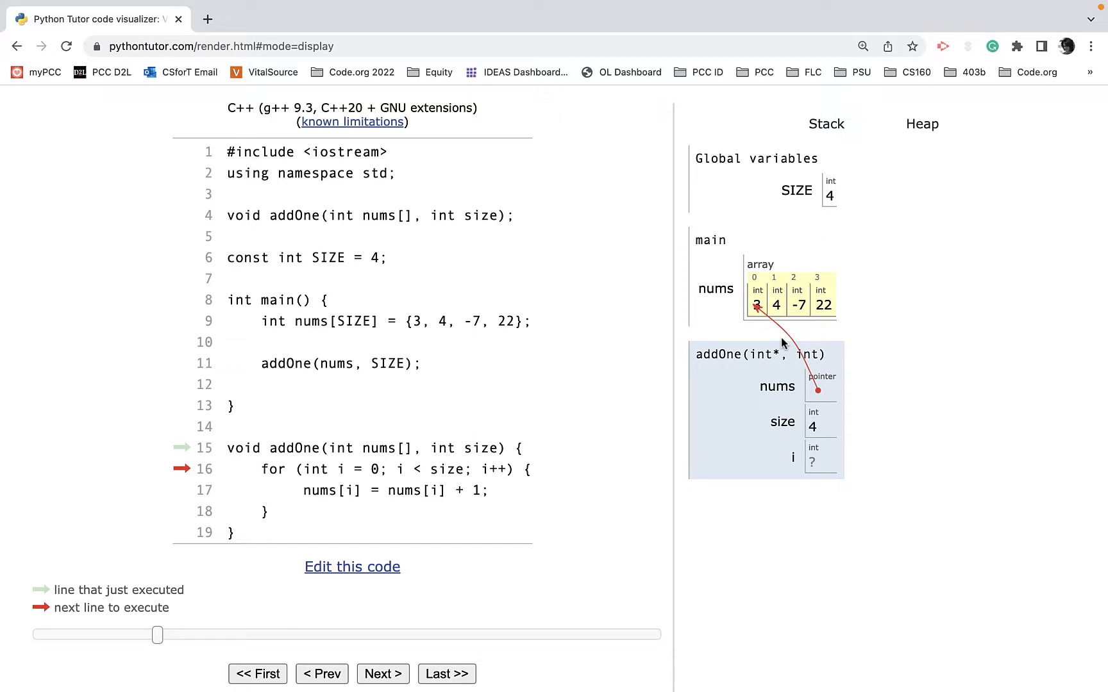
pyautogui.moveTo(819, 394)
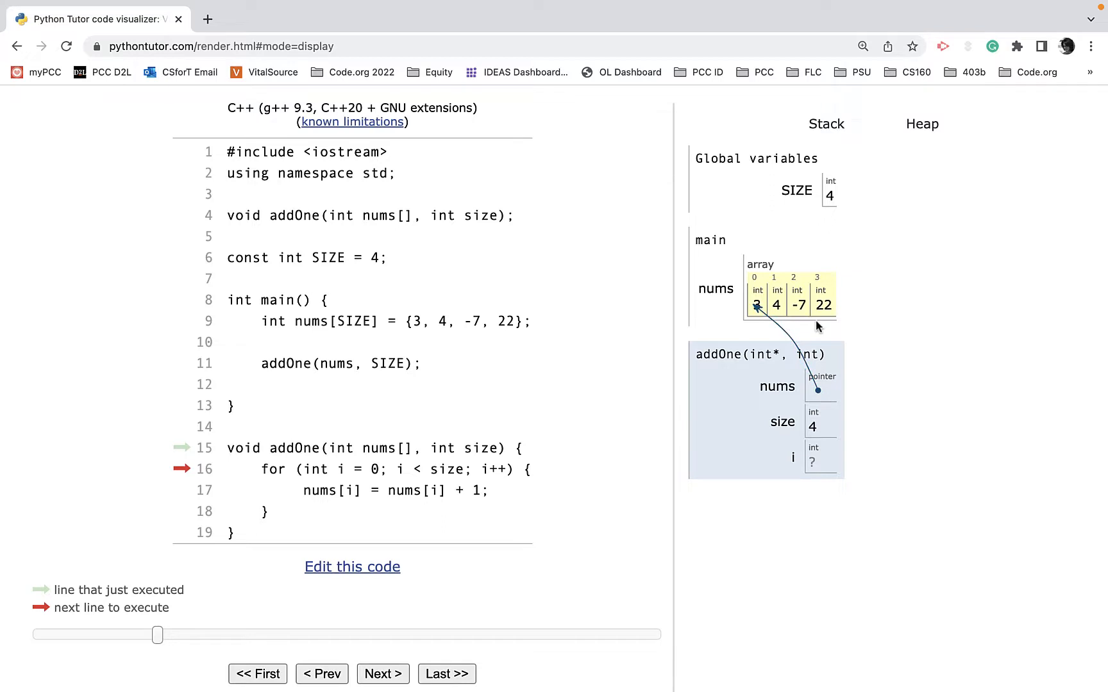
pyautogui.moveTo(480, 459)
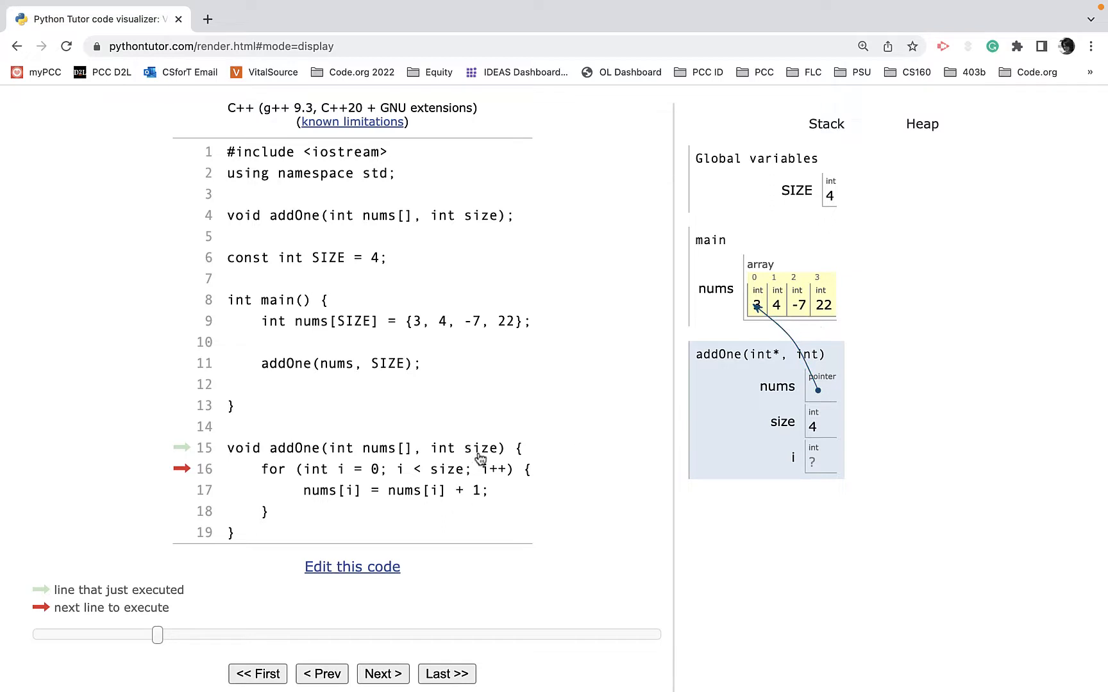
# Step through all four loop iterations so main's array becomes 4, 5, -6, 23
pyautogui.click(383, 673)
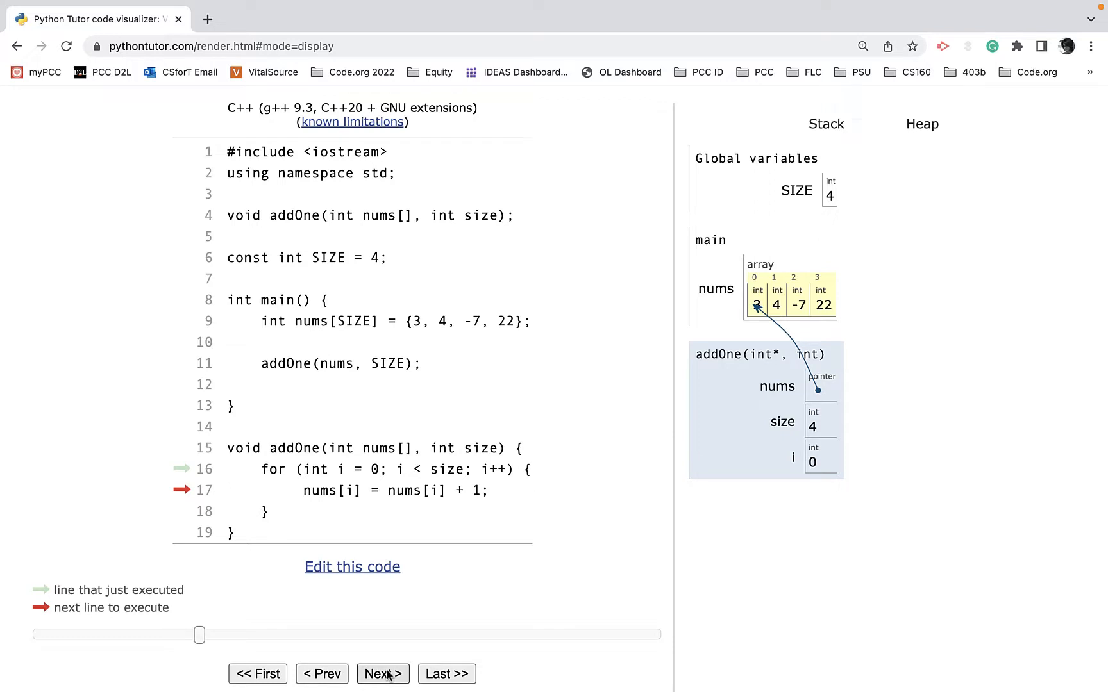
pyautogui.click(383, 673)
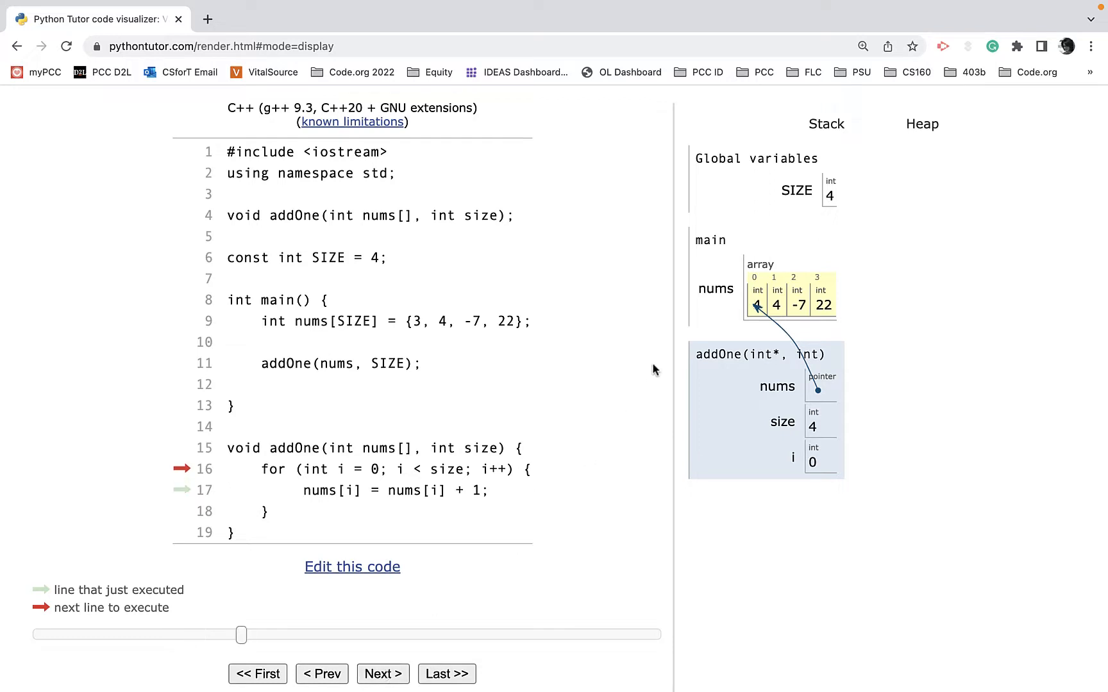
pyautogui.moveTo(445, 632)
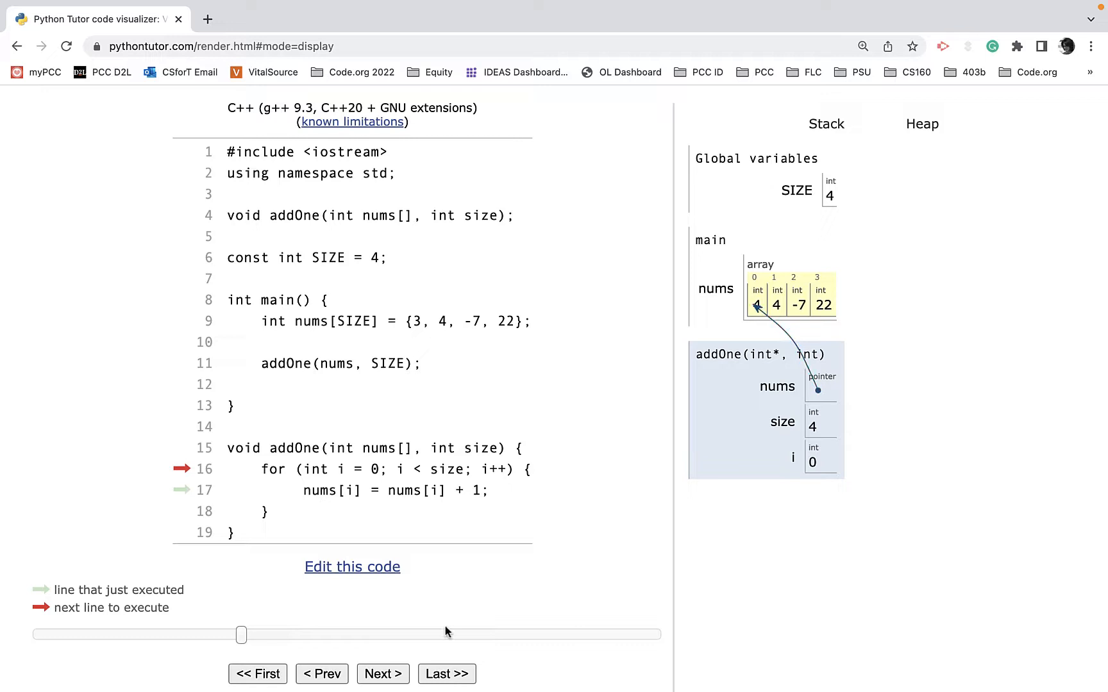
pyautogui.click(382, 673)
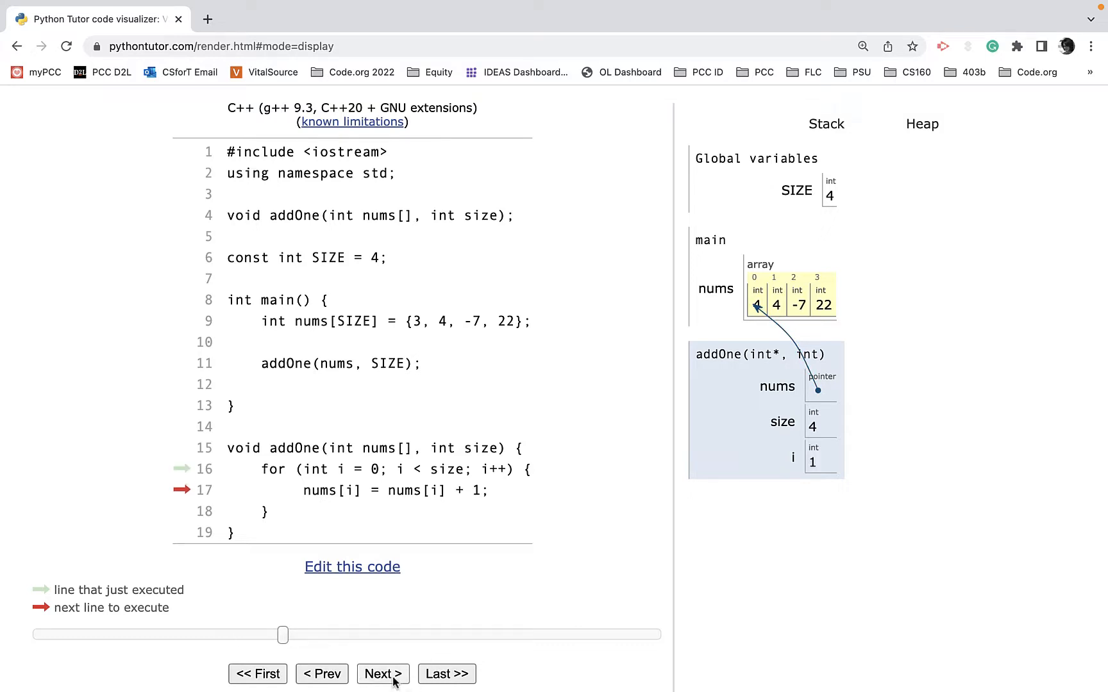
pyautogui.click(384, 673)
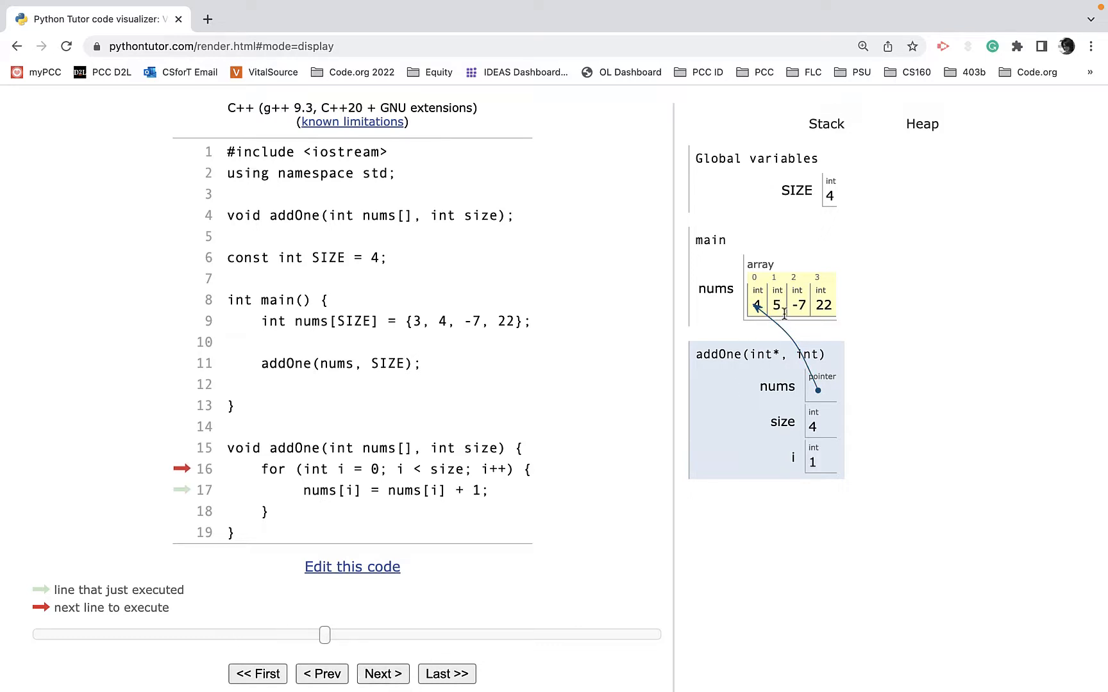
pyautogui.click(383, 673)
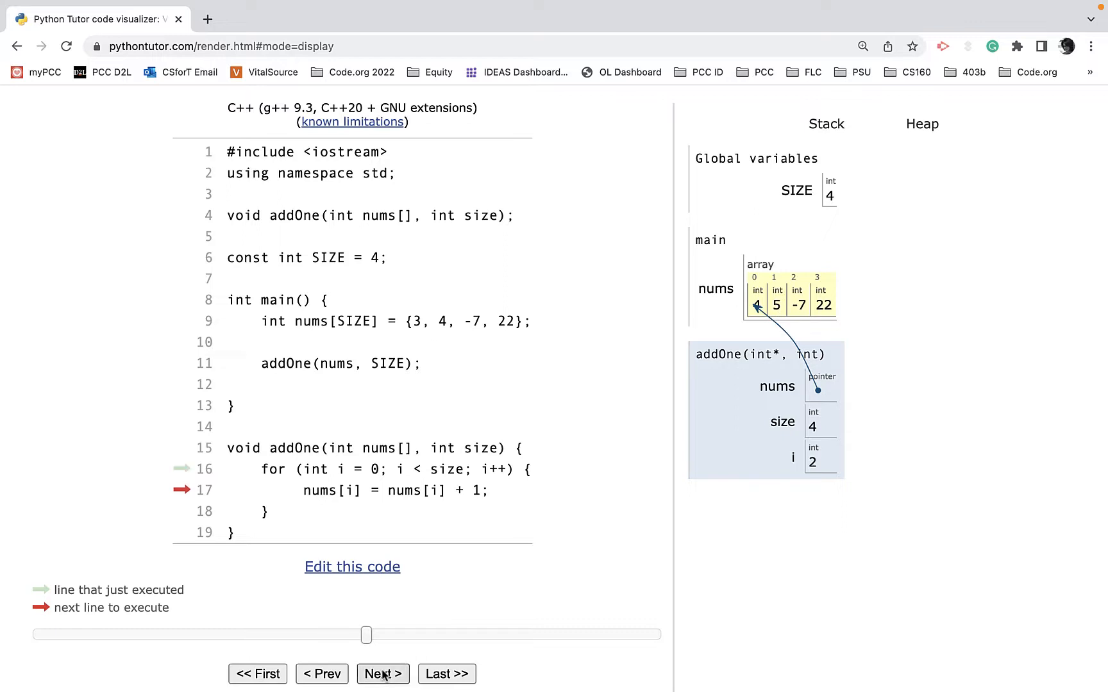
pyautogui.click(384, 674)
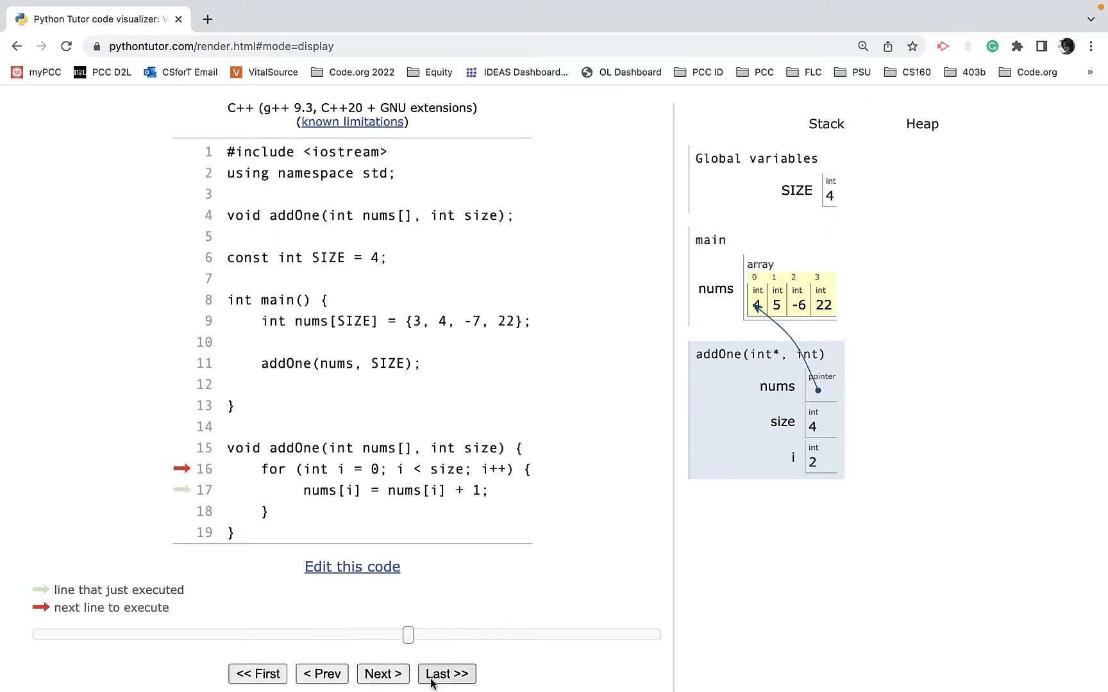
pyautogui.click(383, 674)
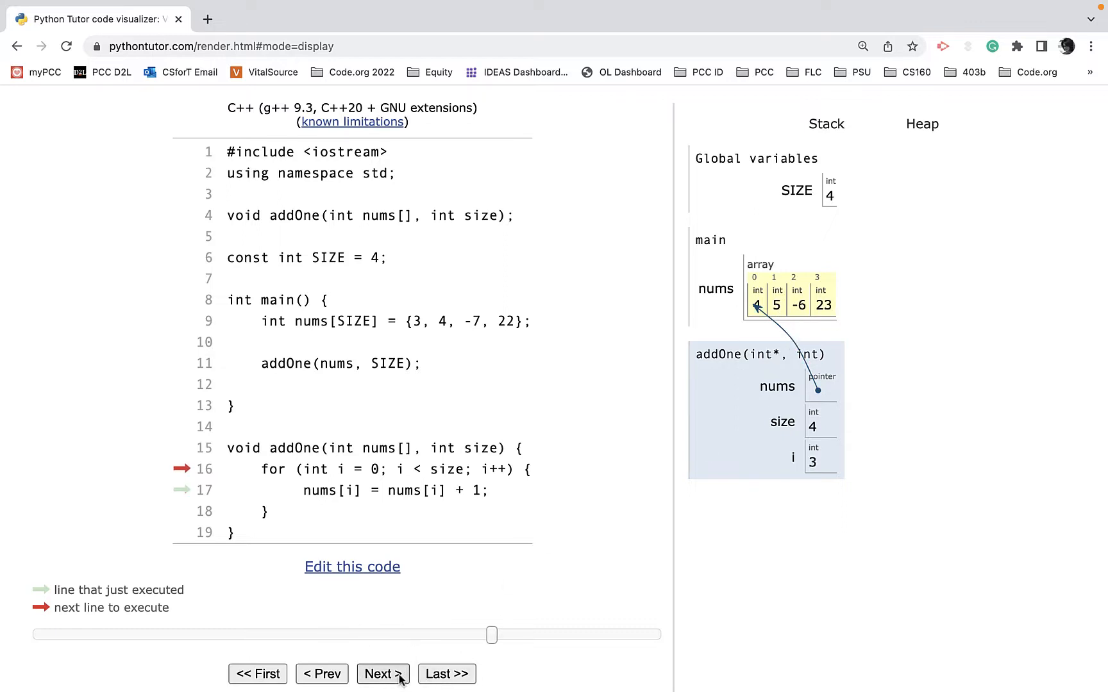
pyautogui.click(382, 674)
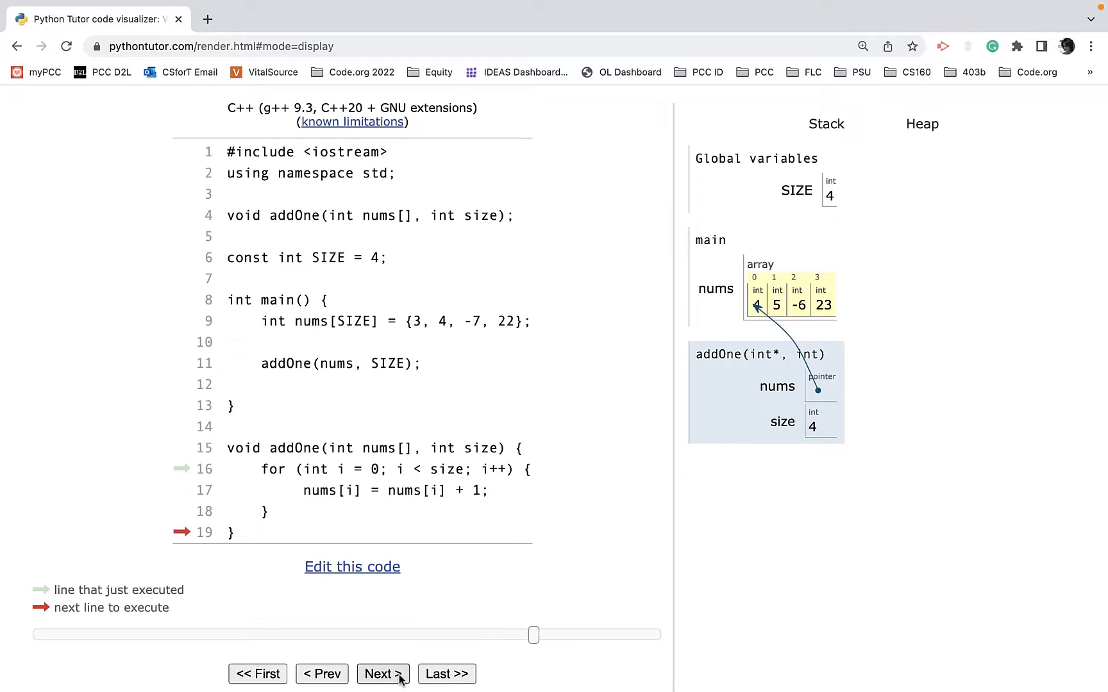
pyautogui.click(382, 673)
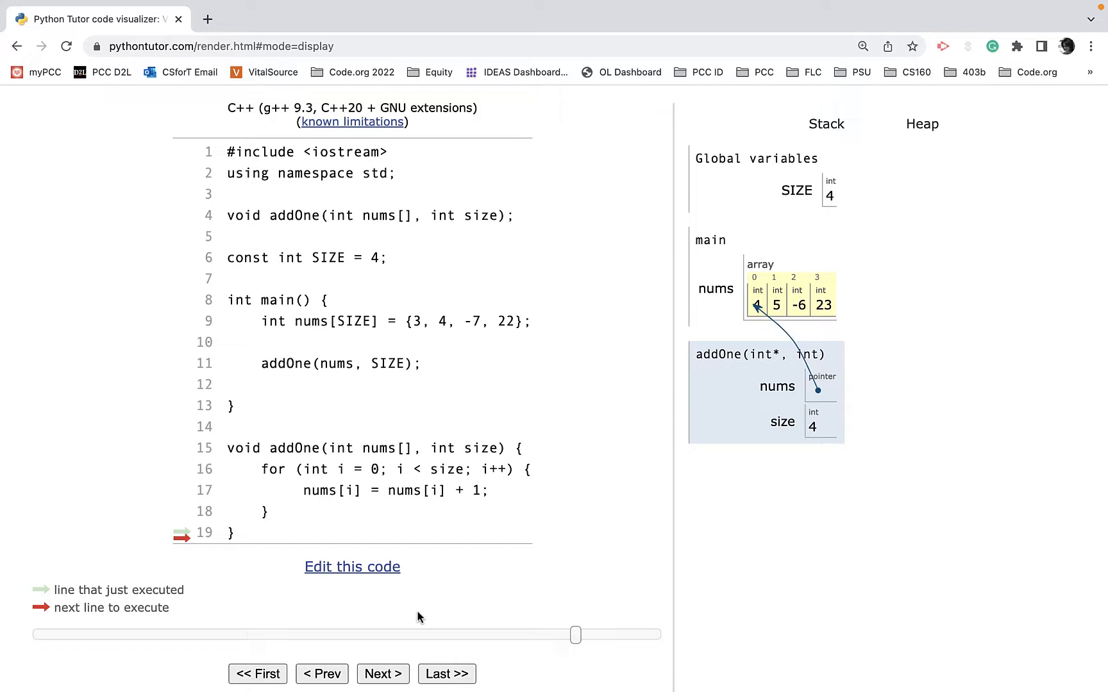
# Return to the editor and declare addOne's nums parameter as const int
pyautogui.click(352, 567)
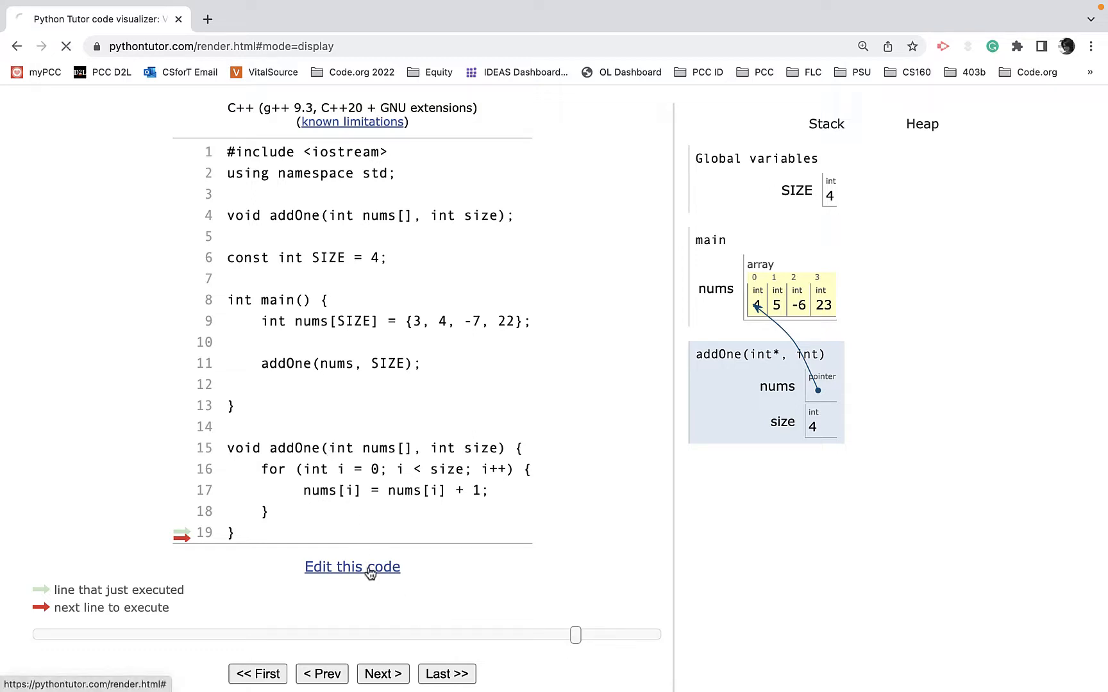
pyautogui.click(352, 567)
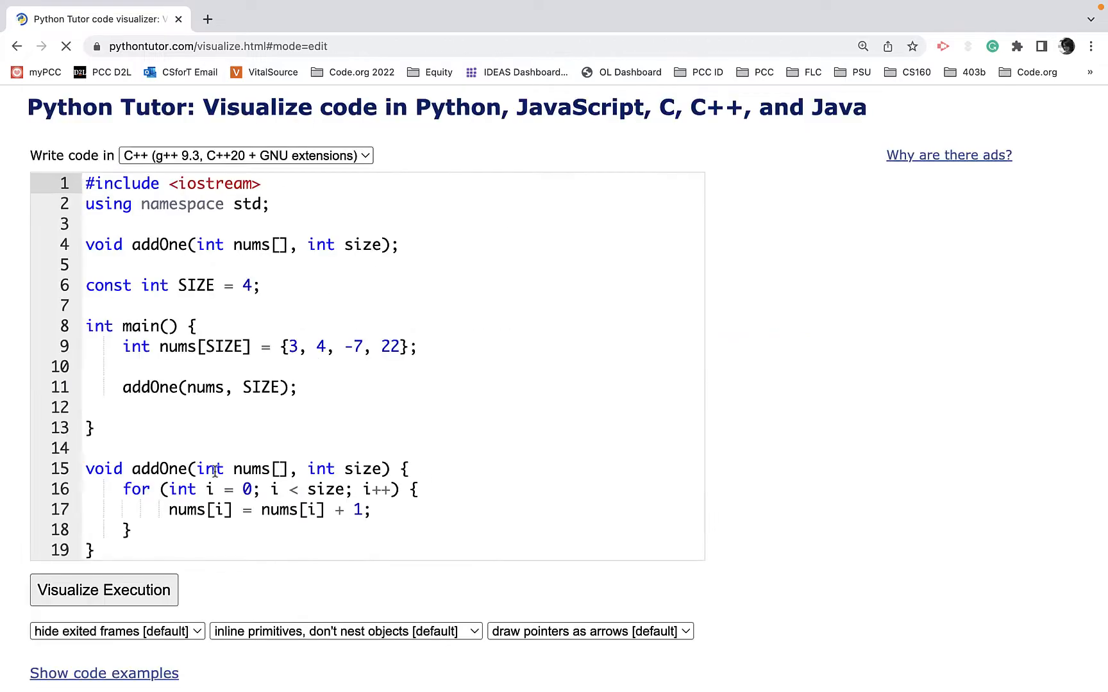
pyautogui.write('const')
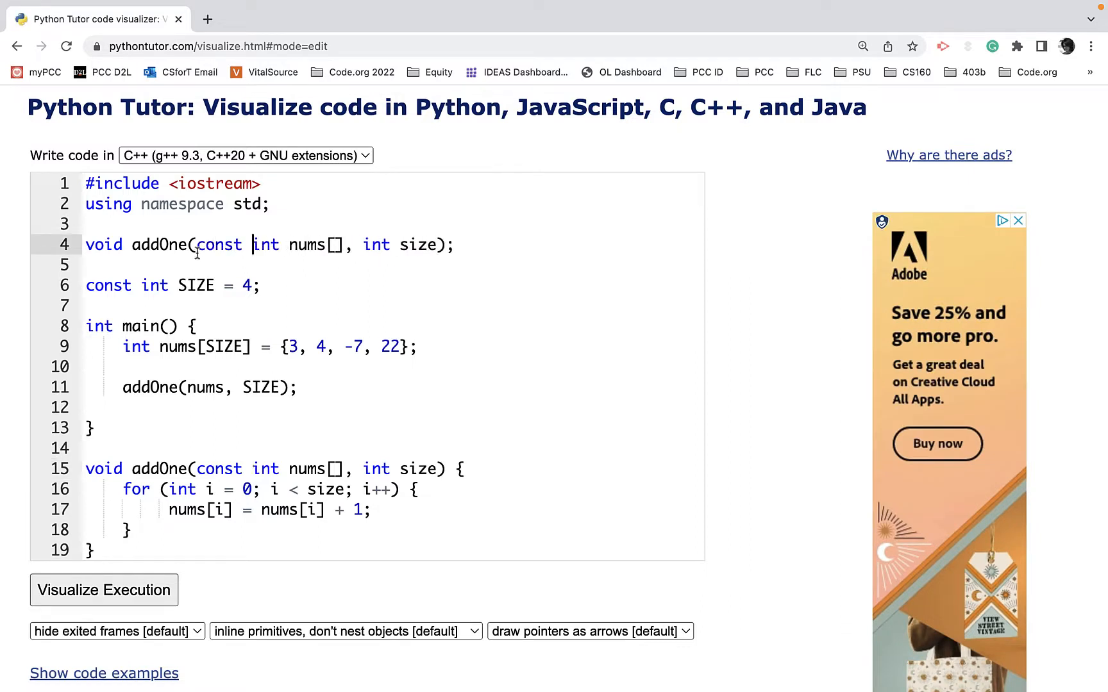
pyautogui.moveTo(223, 464)
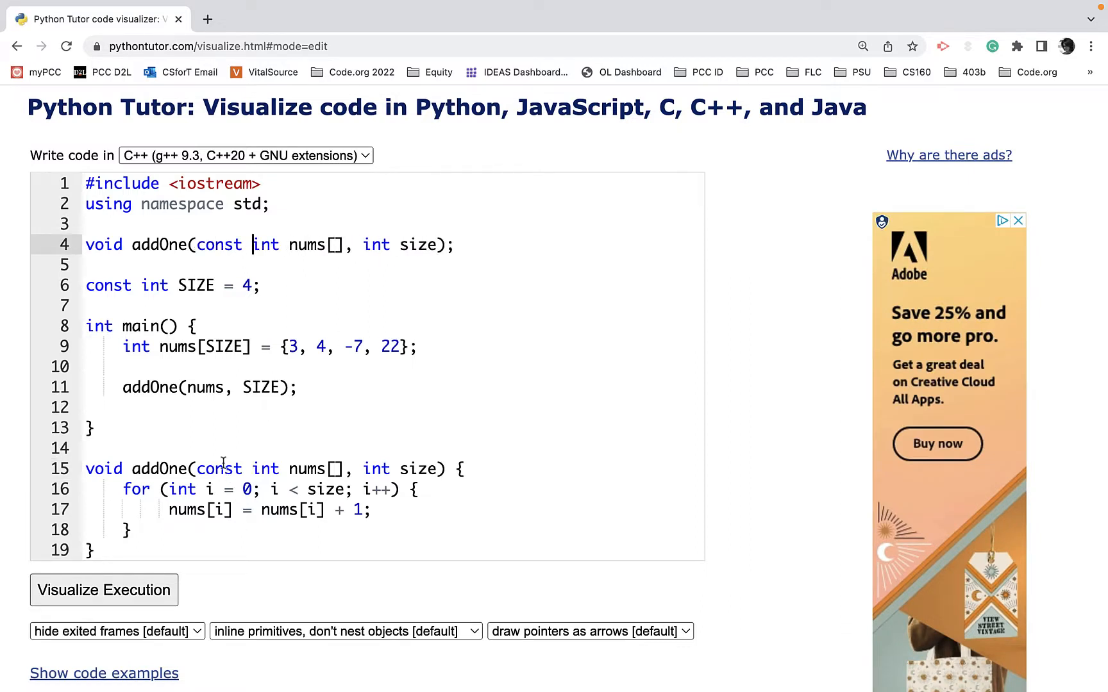
pyautogui.moveTo(223, 468)
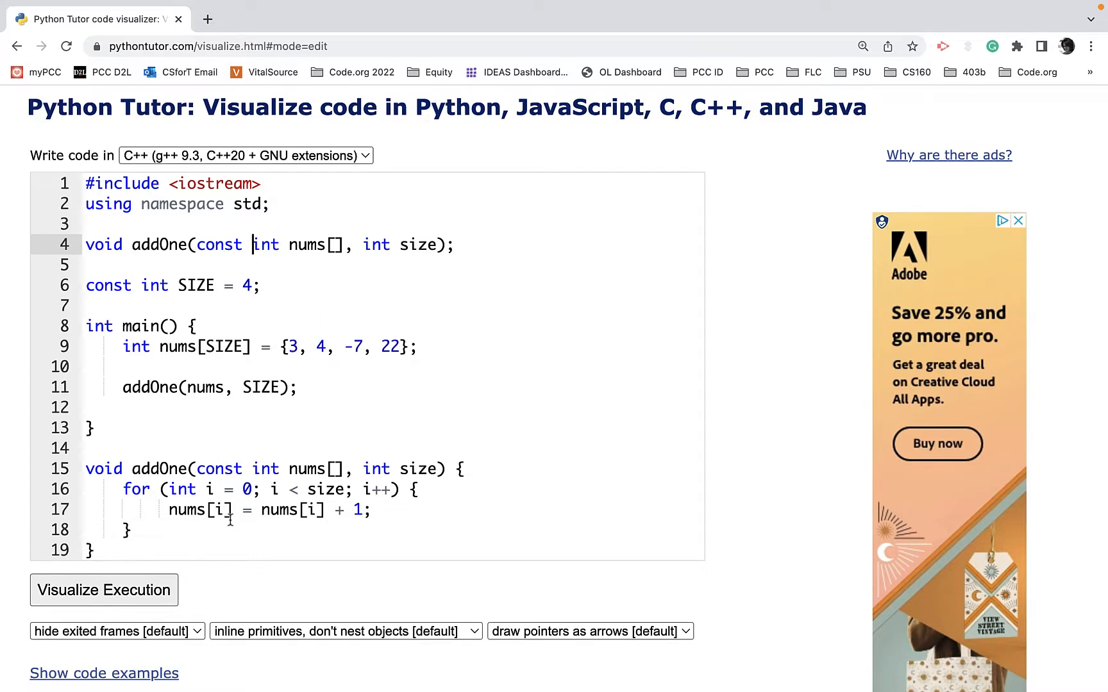
pyautogui.moveTo(103, 590)
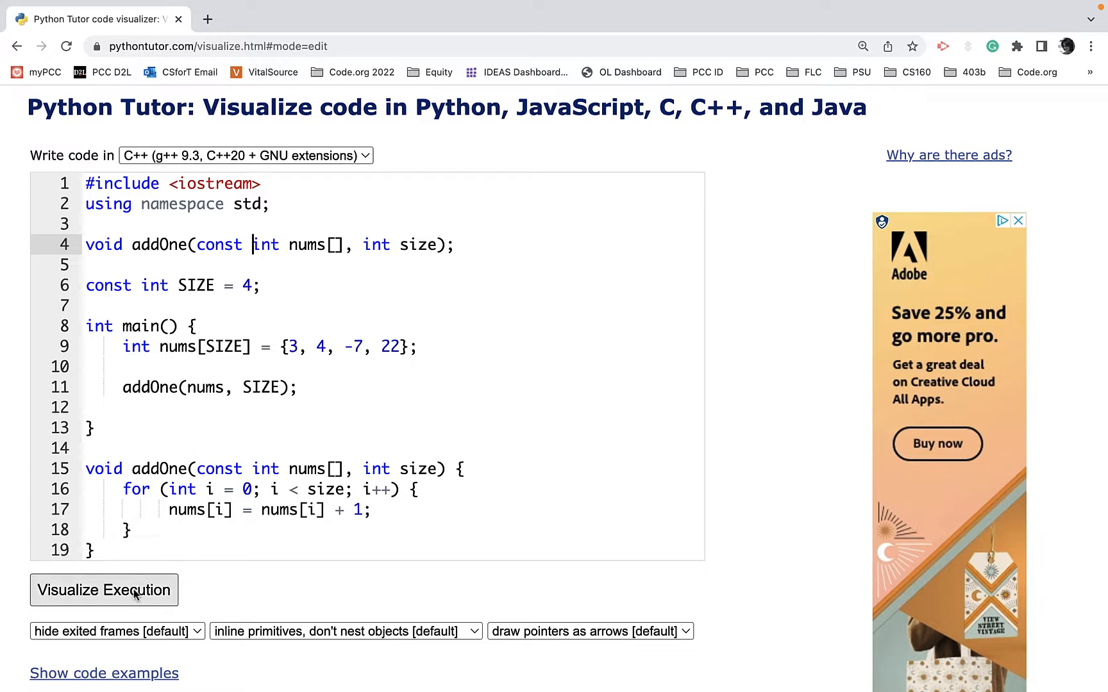
# Visualize the const version, hitting the read-only assignment error on line 17, and select const on line 15
pyautogui.click(104, 590)
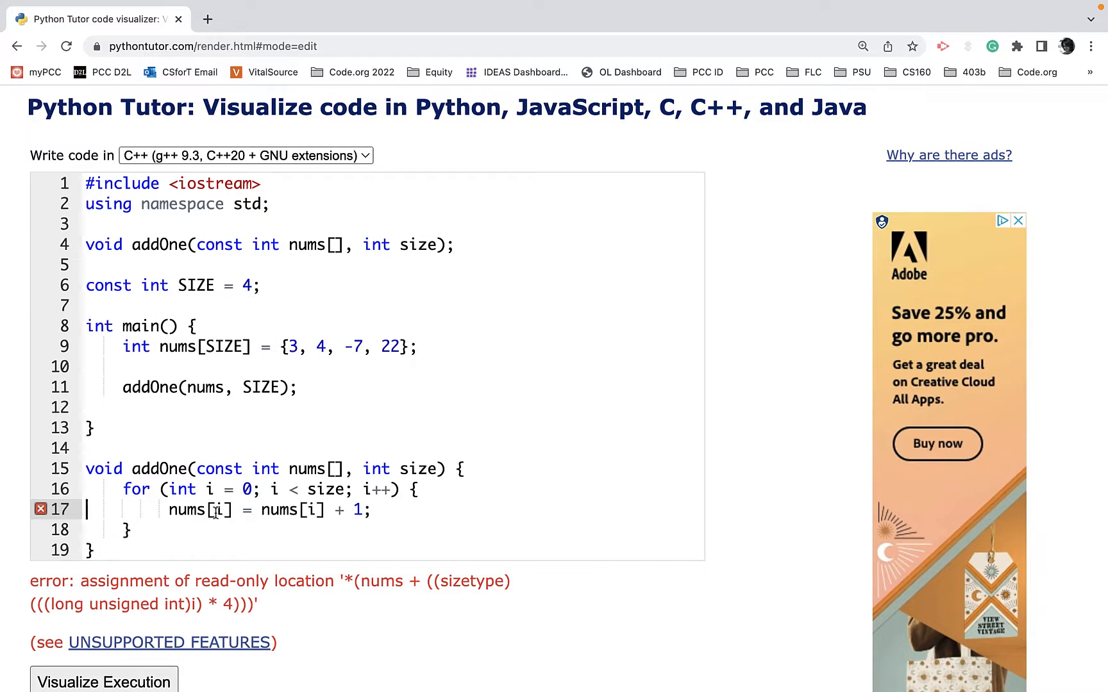
pyautogui.doubleClick(219, 468)
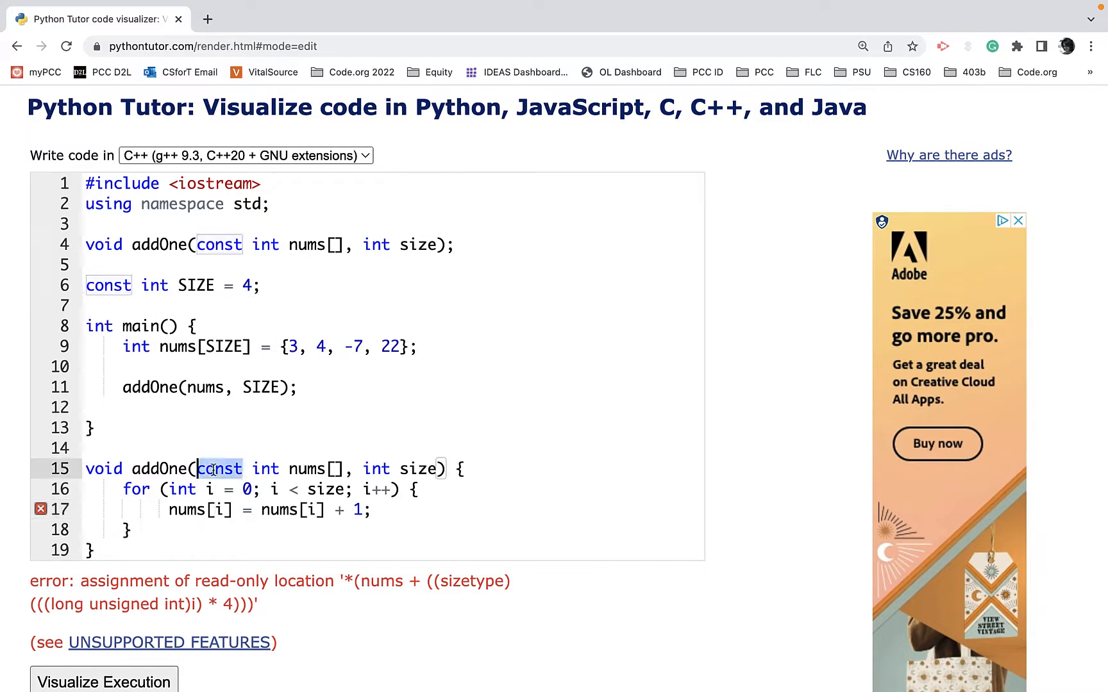